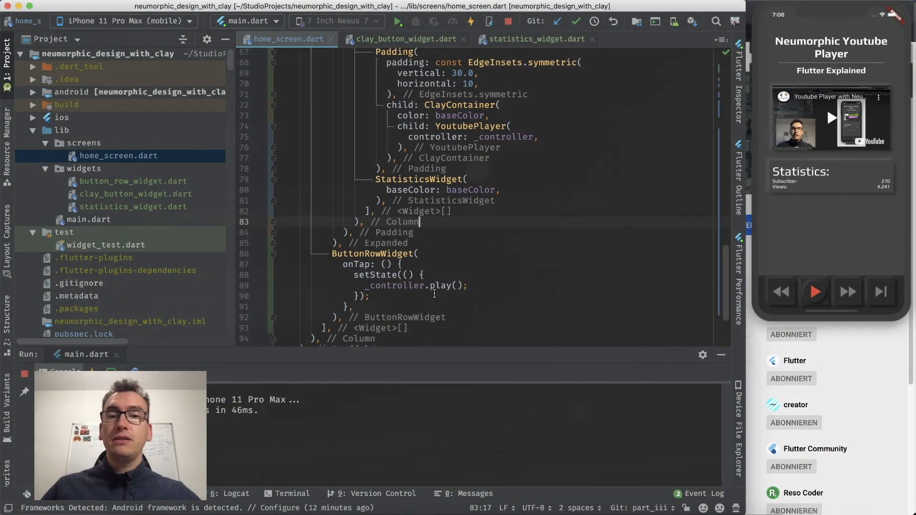
# Step: Add a ClayContainer with a Row and empty children list after StatisticsWidget in home_screen.dart
pyautogui.scroll(-3)
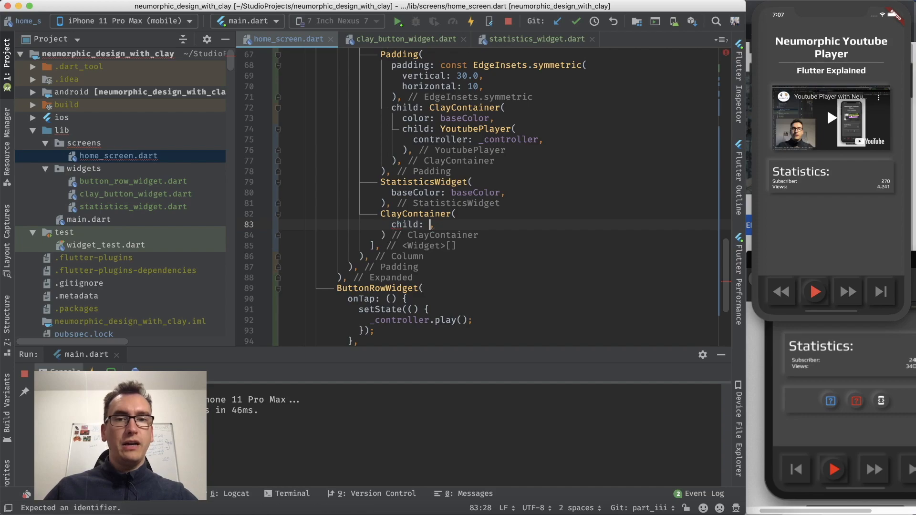
pyautogui.write('Row(')
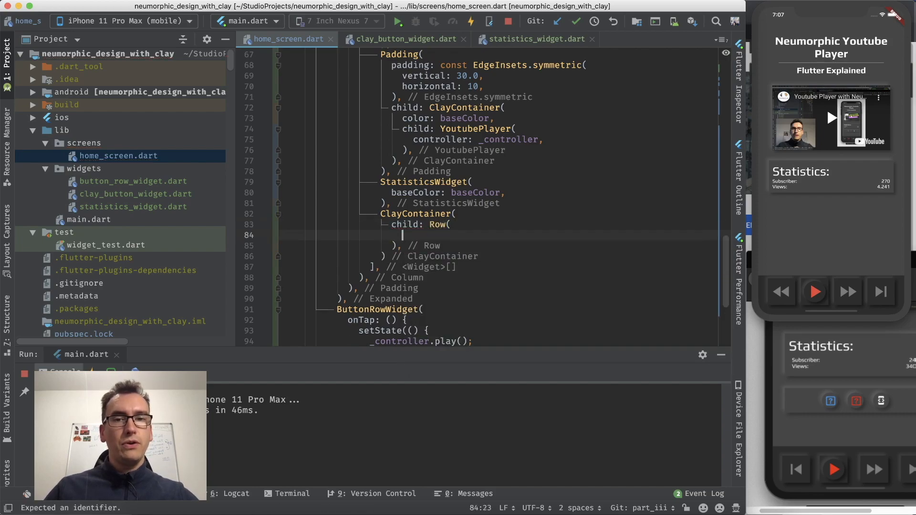
pyautogui.write('children: <Widget>[')
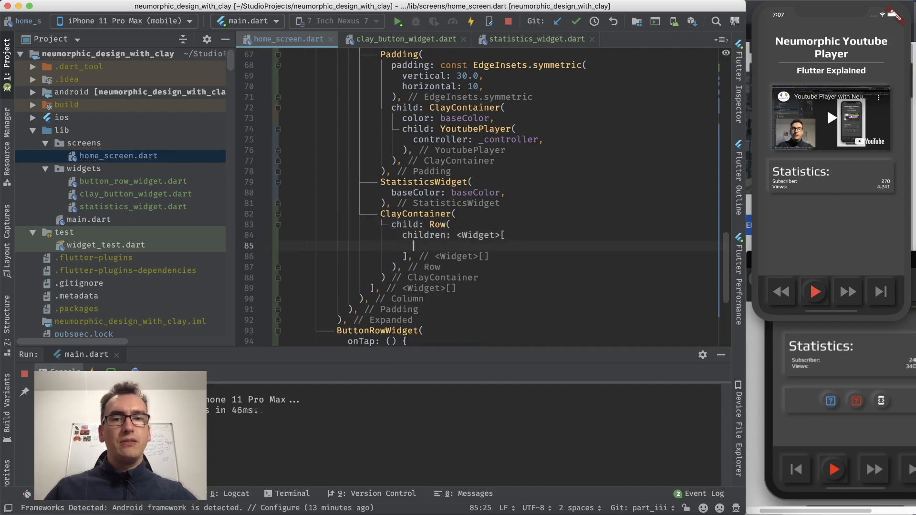
pyautogui.click(639, 493)
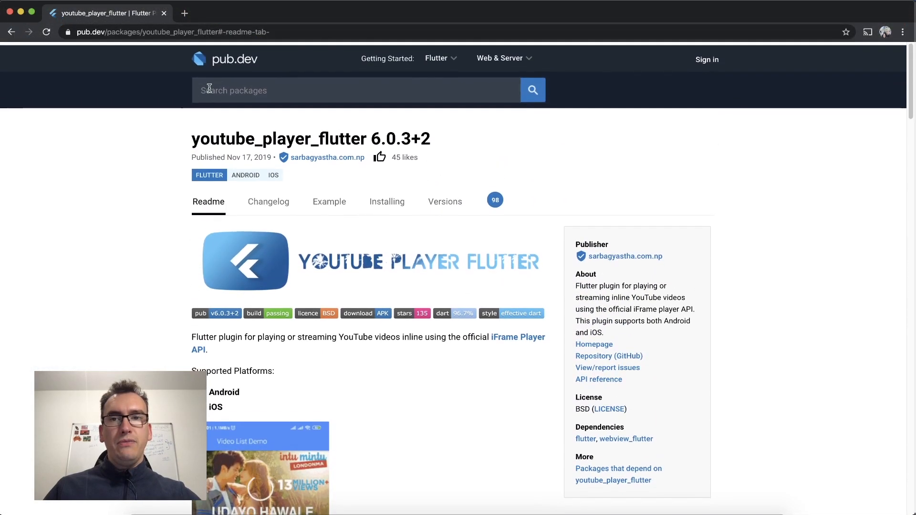
# Step: Search pub.dev for 'social media' and open the social_media_buttons package page
pyautogui.write('social media')
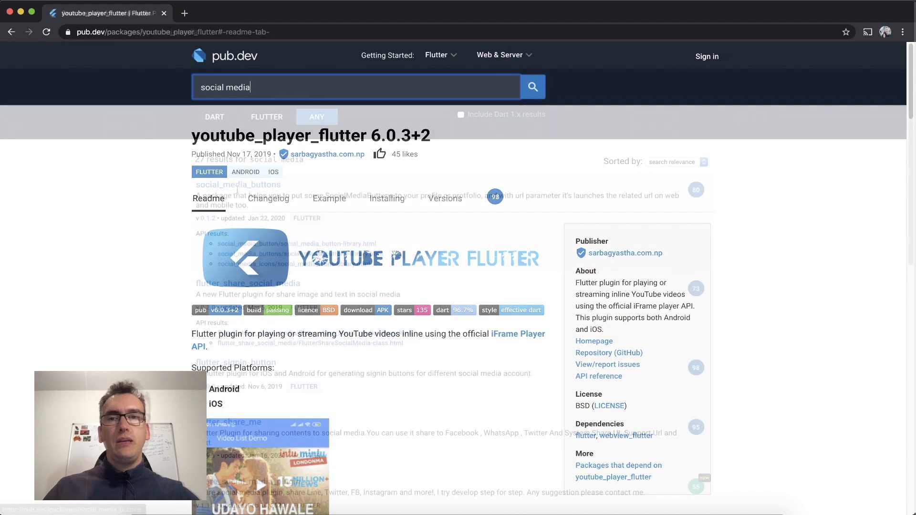
pyautogui.click(238, 185)
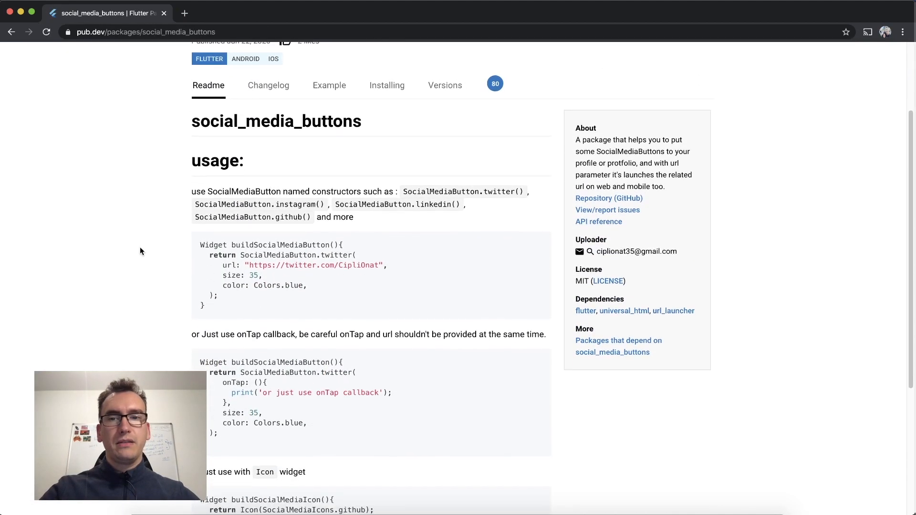
pyautogui.scroll(-3)
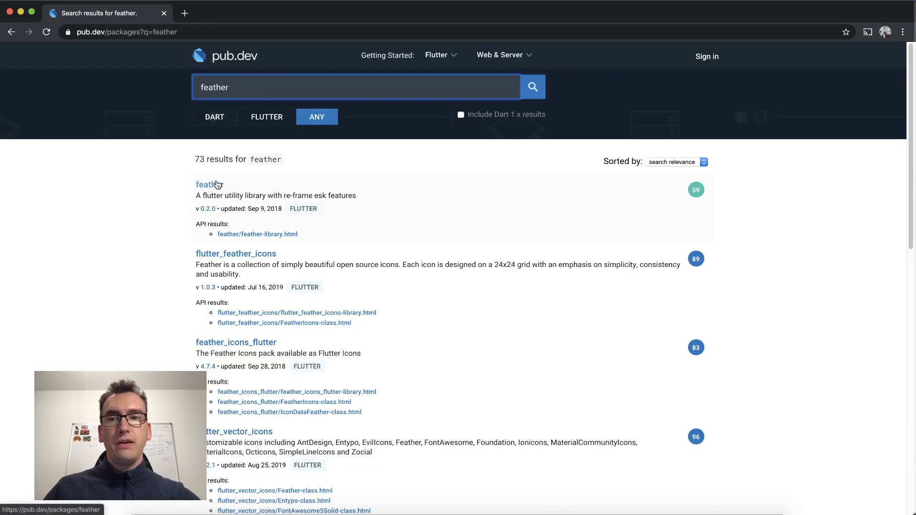
pyautogui.moveTo(270, 156)
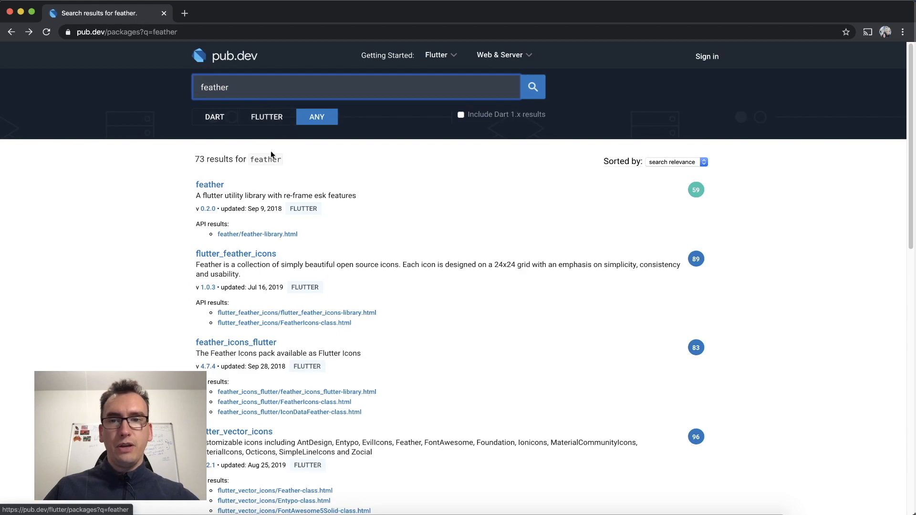
# Step: Open the flutter_feather_icons package page, then return to the project code
pyautogui.click(237, 253)
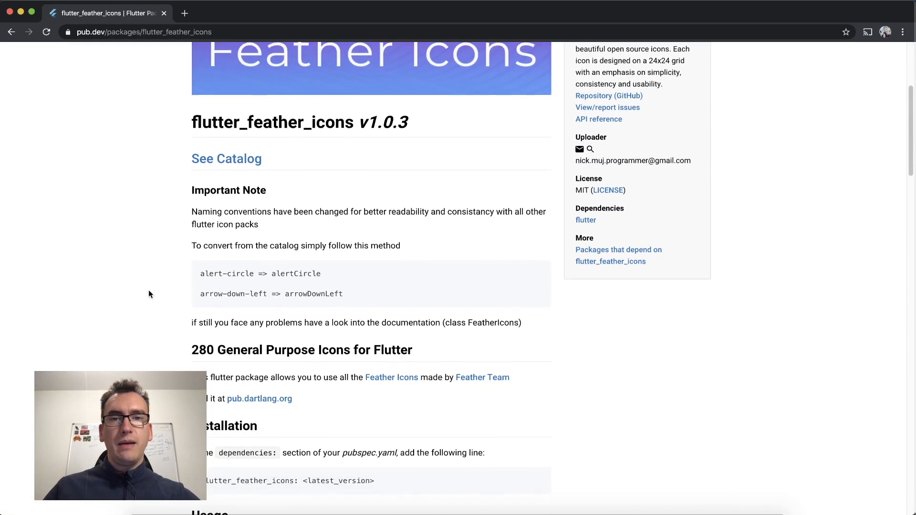
pyautogui.scroll(3)
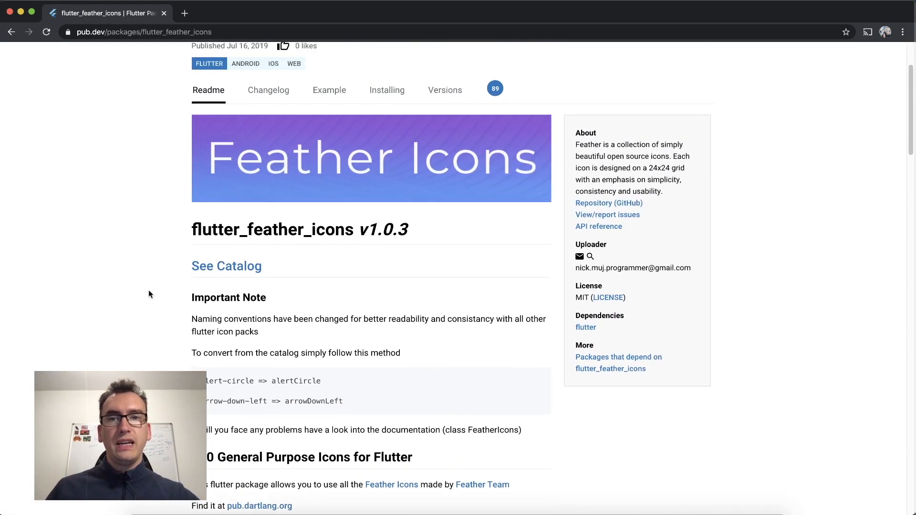
pyautogui.scroll(3)
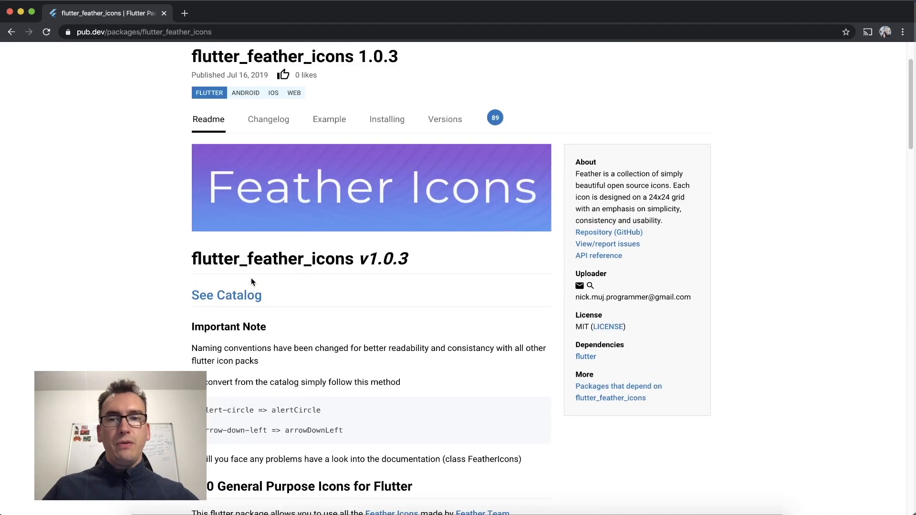
pyautogui.click(387, 119)
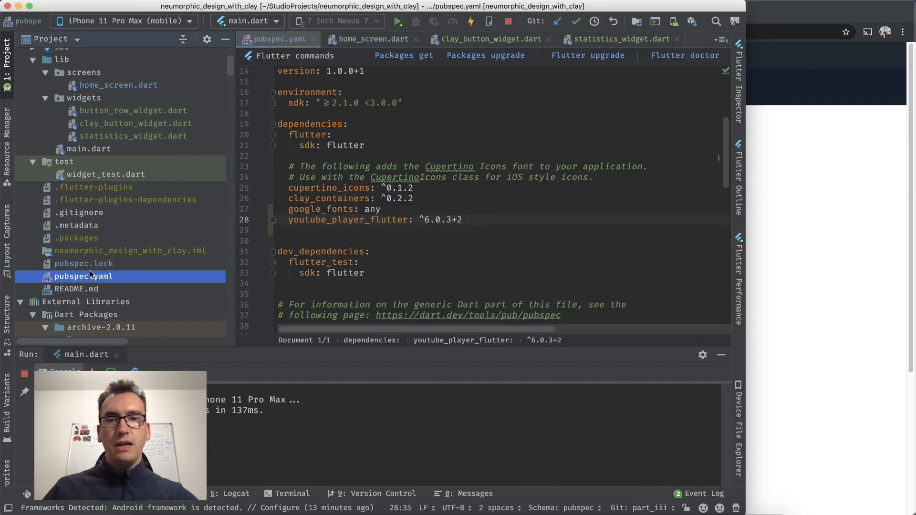
# Step: Add 'flutter_feather_icons: ^1.0.3' to pubspec.yaml and start a color property in home_screen.dart
pyautogui.write('flutter_feather_icons: ^1.0.3')
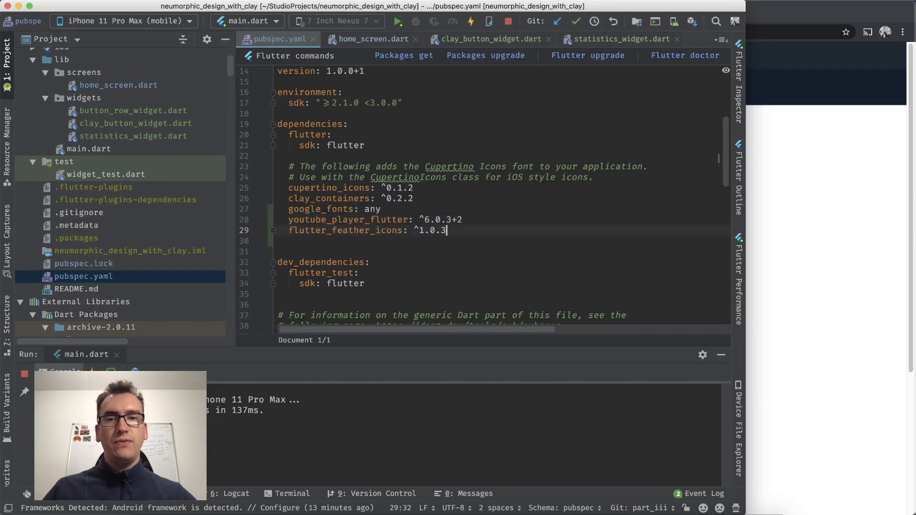
pyautogui.click(370, 39)
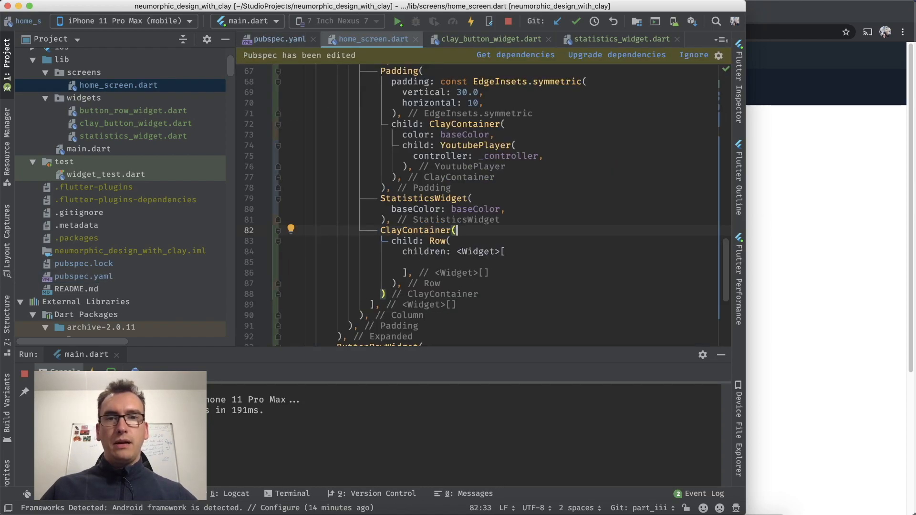
pyautogui.write('color:')
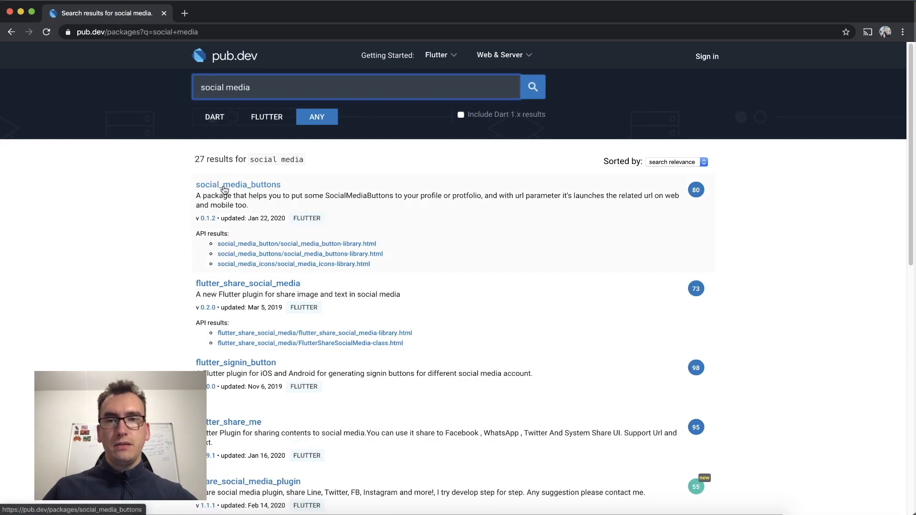
# Step: Open the social_media_buttons package page and view its Installing instructions
pyautogui.click(237, 185)
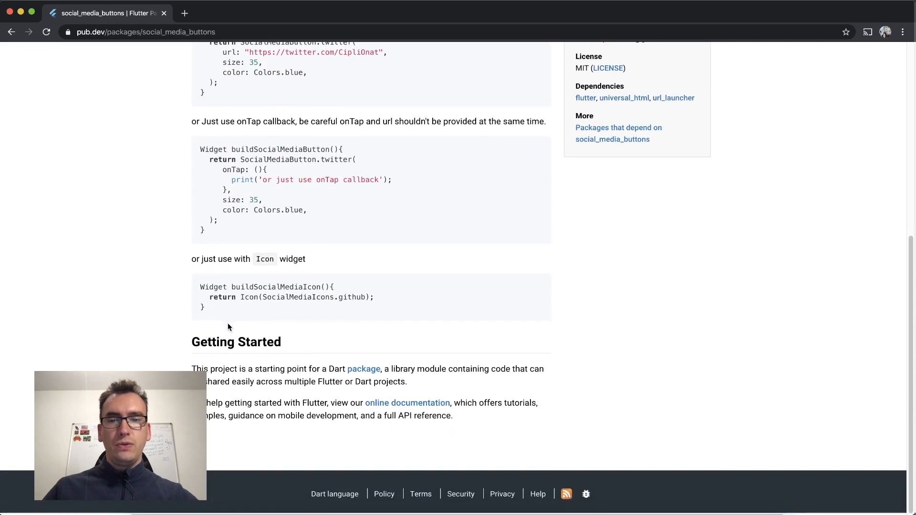
pyautogui.scroll(3)
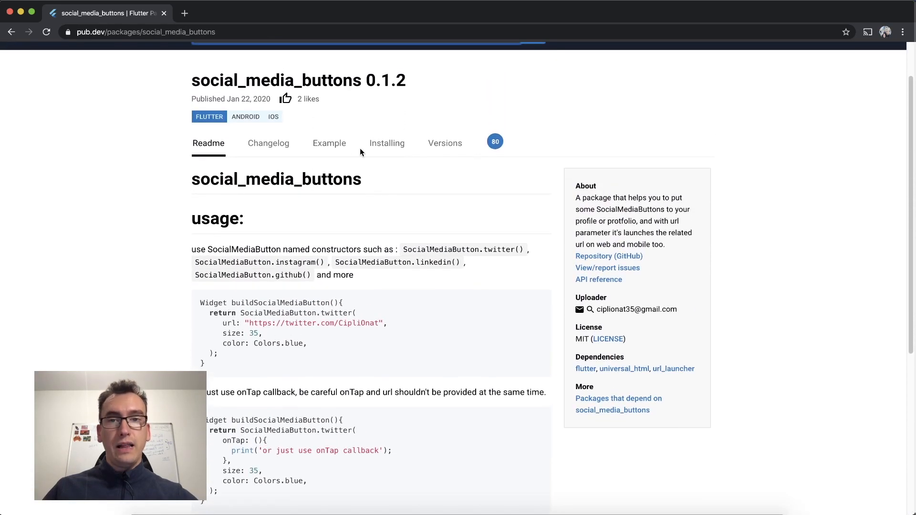
pyautogui.click(387, 143)
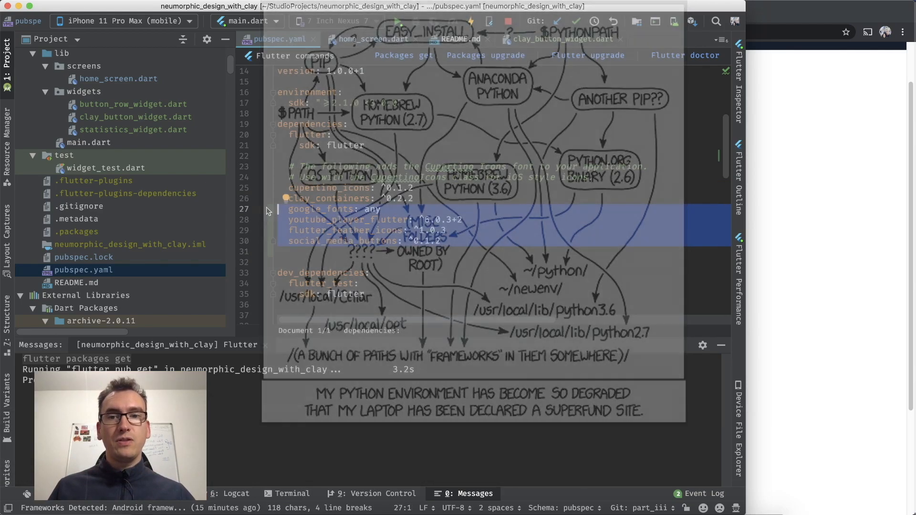
pyautogui.click(346, 251)
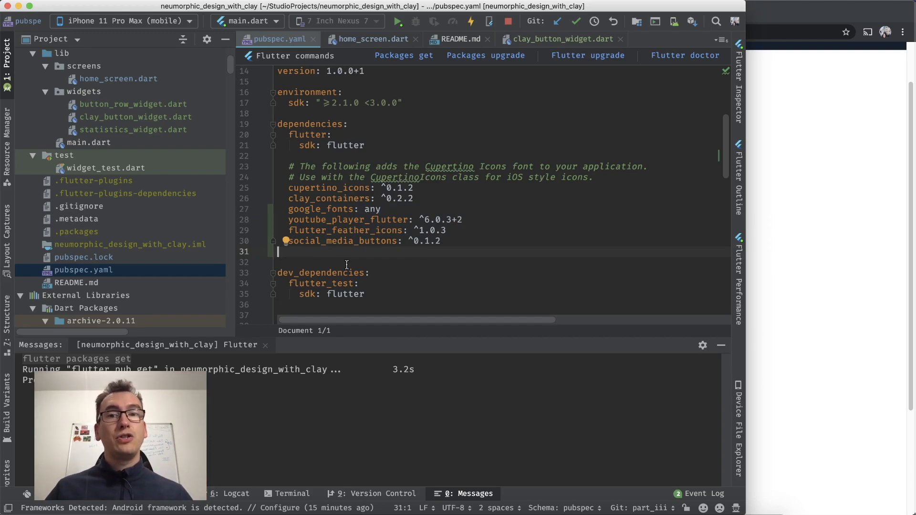
pyautogui.doubleClick(328, 198)
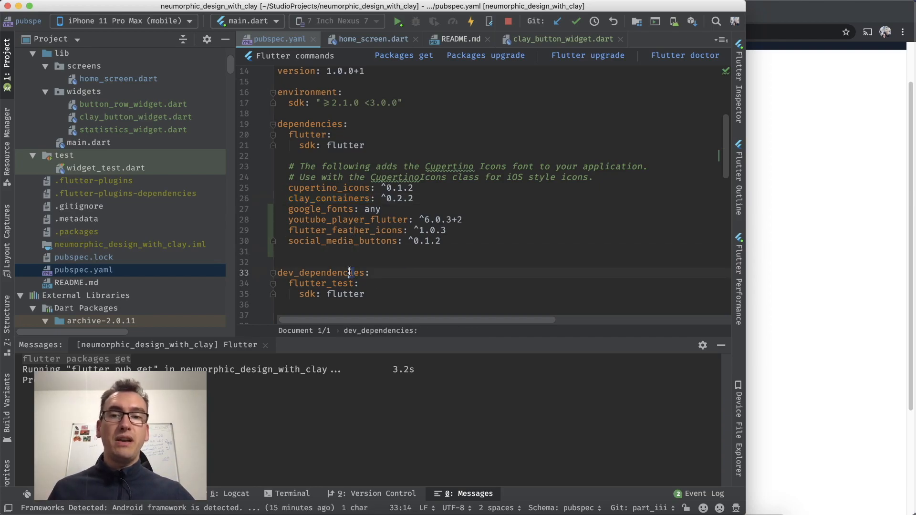
pyautogui.click(342, 241)
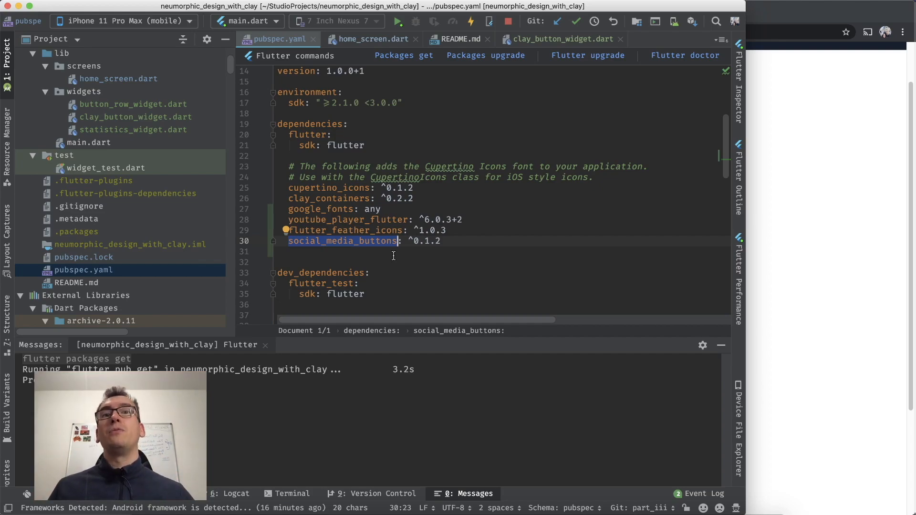
# Step: Add a blue SocialMediaButton with the FeatherIcons.twitter icon and null url to the Row
pyautogui.click(118, 79)
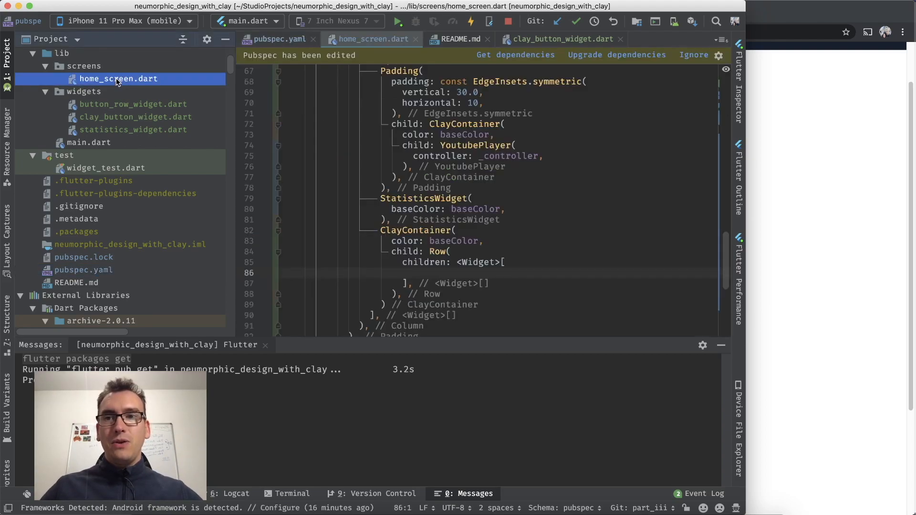
pyautogui.write('SocialMediaButton(')
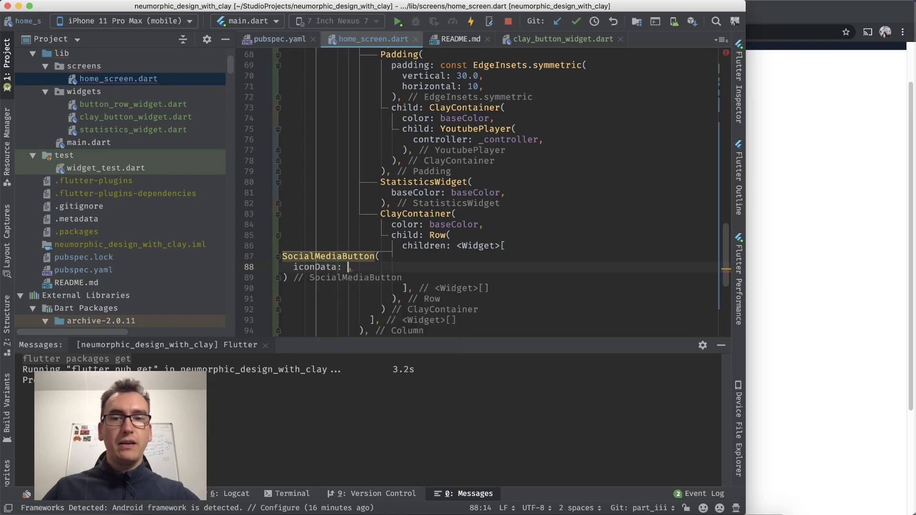
pyautogui.press('backspace')
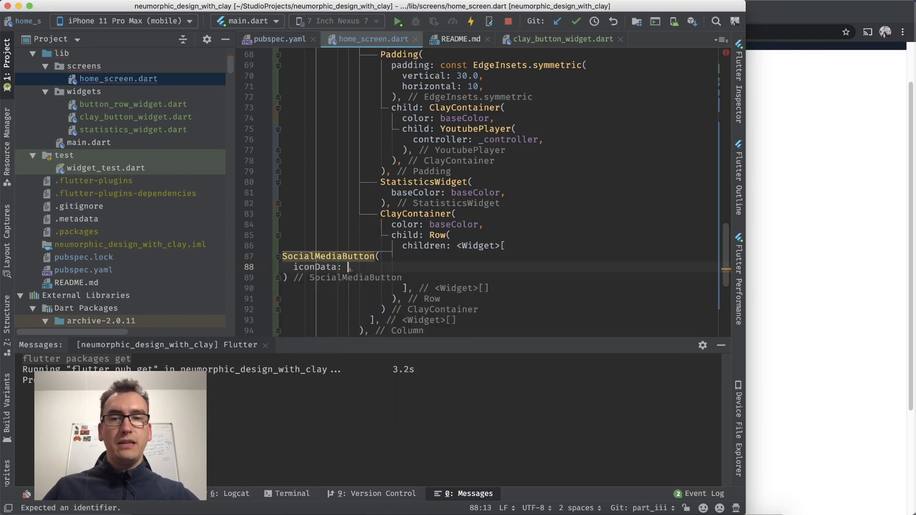
pyautogui.write('FeatherIcons.')
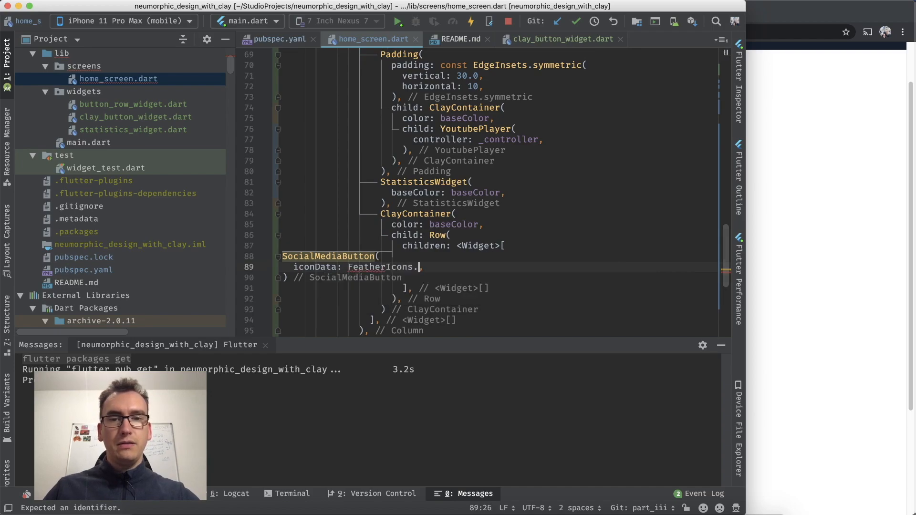
pyautogui.write('twitter')
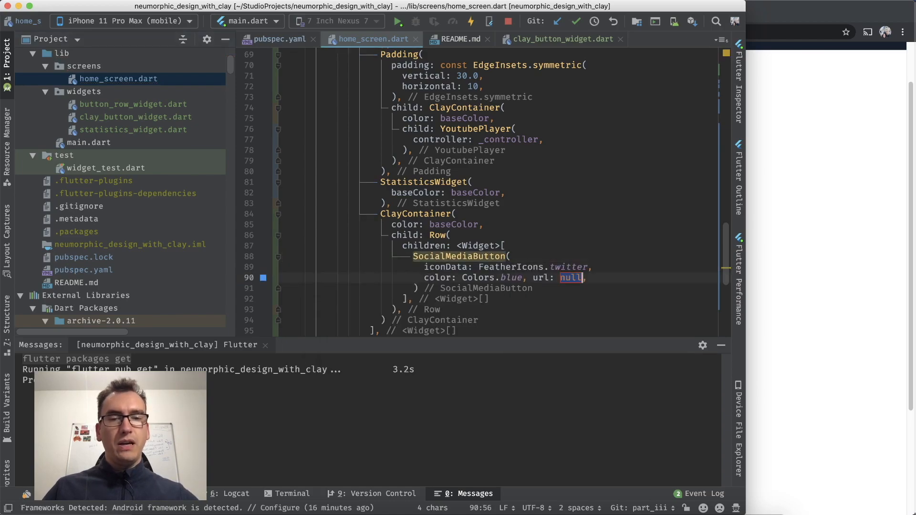
pyautogui.write('""')
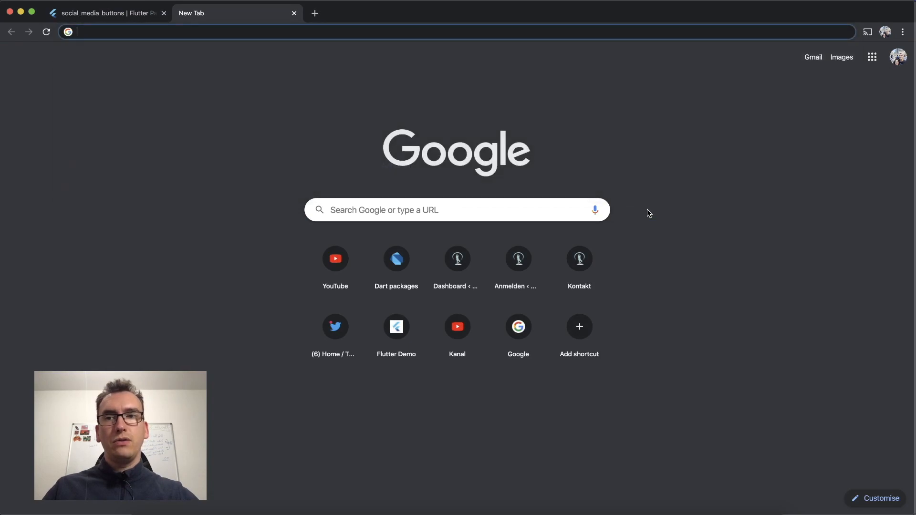
# Step: Return from Chrome to the home_screen.dart code in Android Studio
pyautogui.click(335, 326)
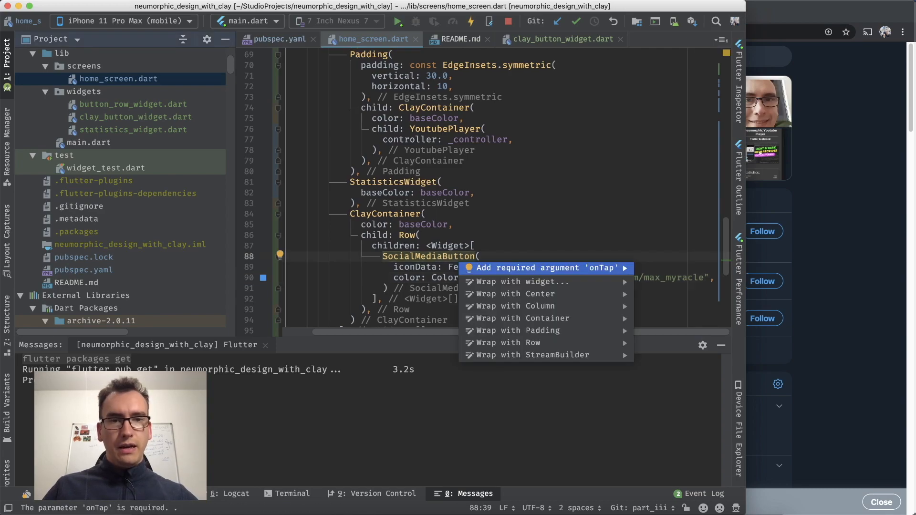
# Step: Change the button to the SocialMediaButton.twitter constructor and run the app on the iPhone simulator
pyautogui.click(546, 268)
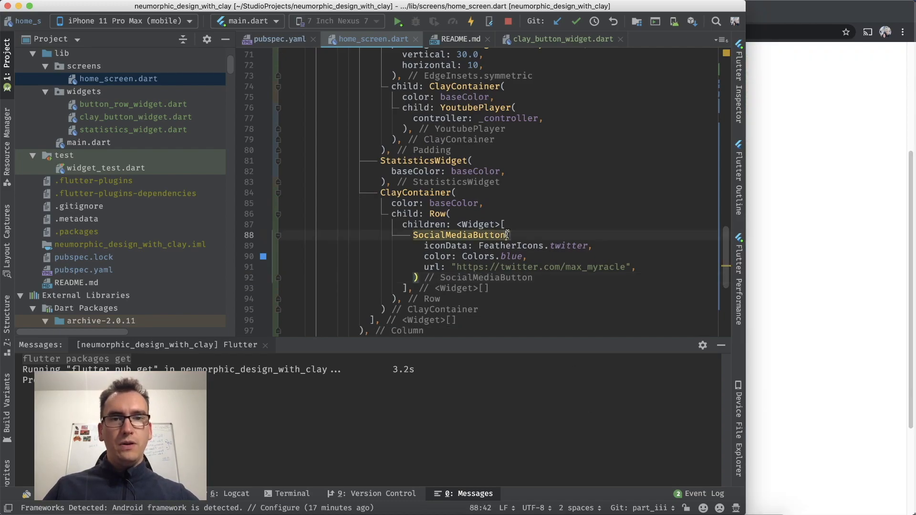
pyautogui.write('.twitter(')
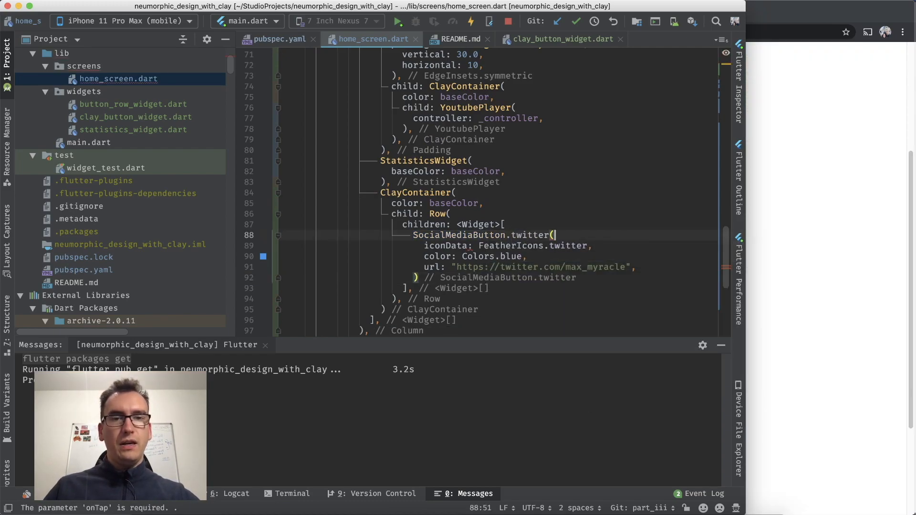
pyautogui.doubleClick(528, 235)
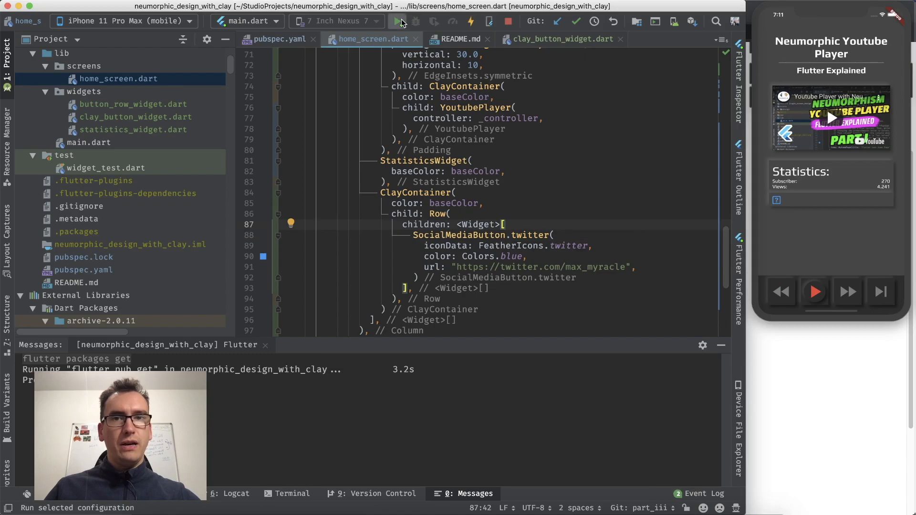
pyautogui.click(397, 21)
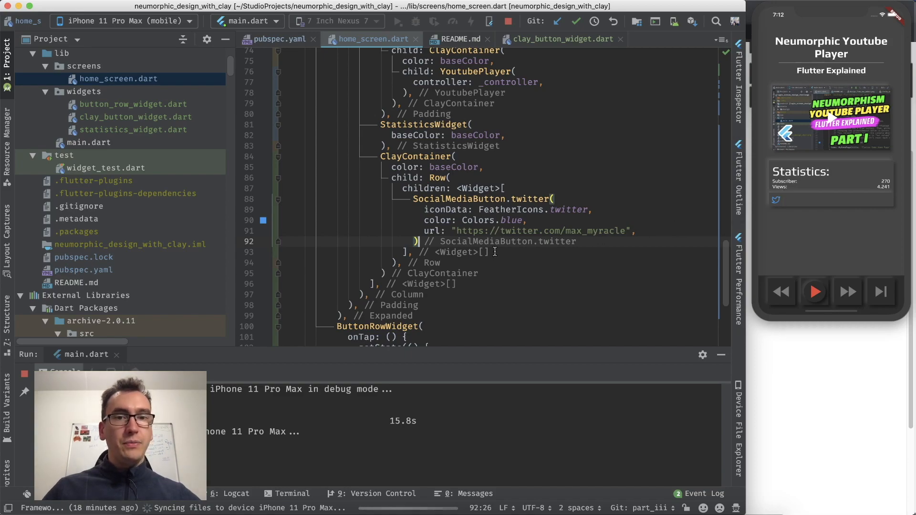
# Step: Wrap the Twitter button in a ClayContainer (borderRadius 30, baseColor) inside 24-pixel Padding
pyautogui.click(291, 197)
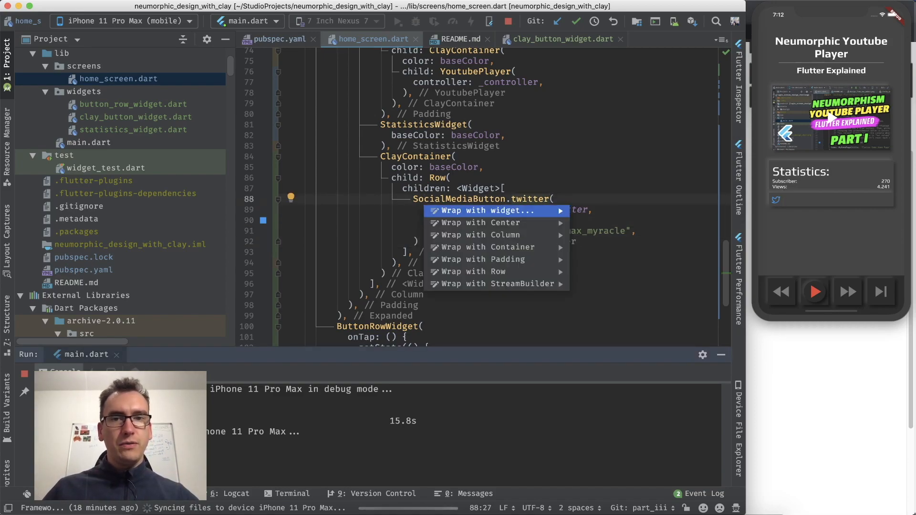
pyautogui.write('Clay(')
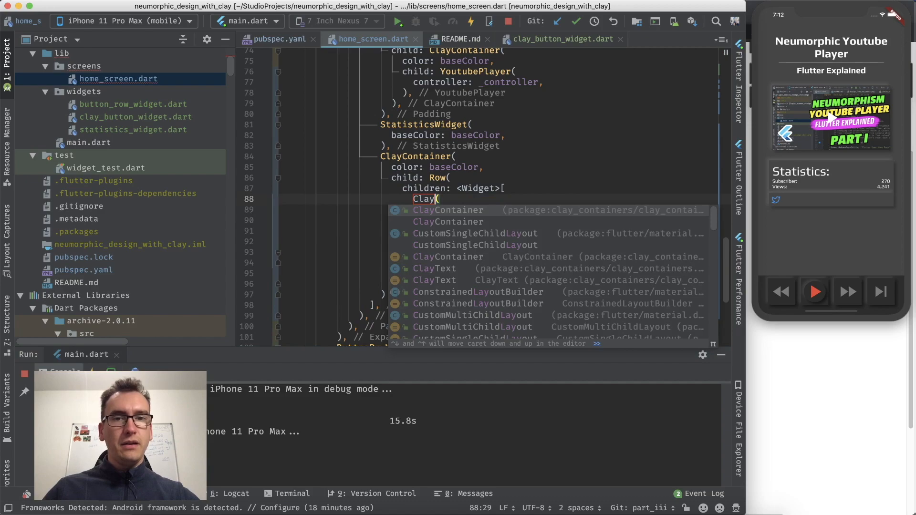
pyautogui.click(448, 210)
pyautogui.write('borderRadius: 30')
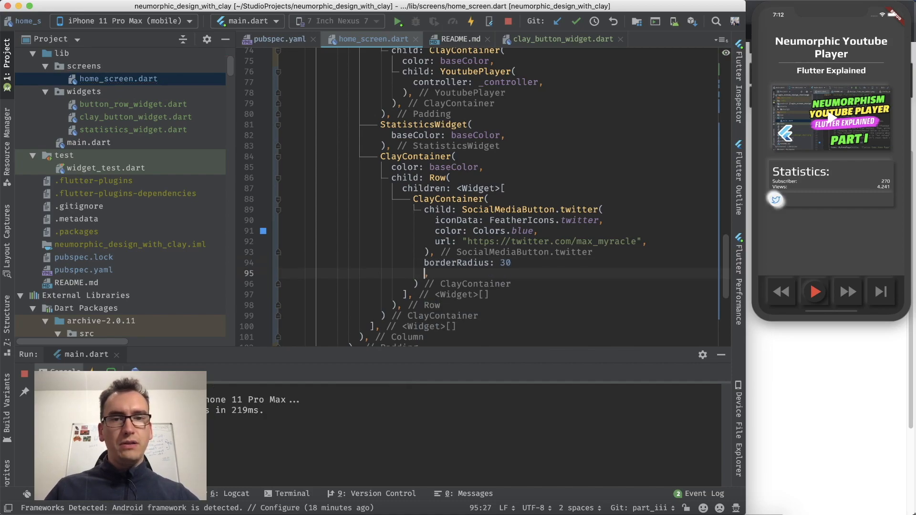
pyautogui.write('color: baseColor')
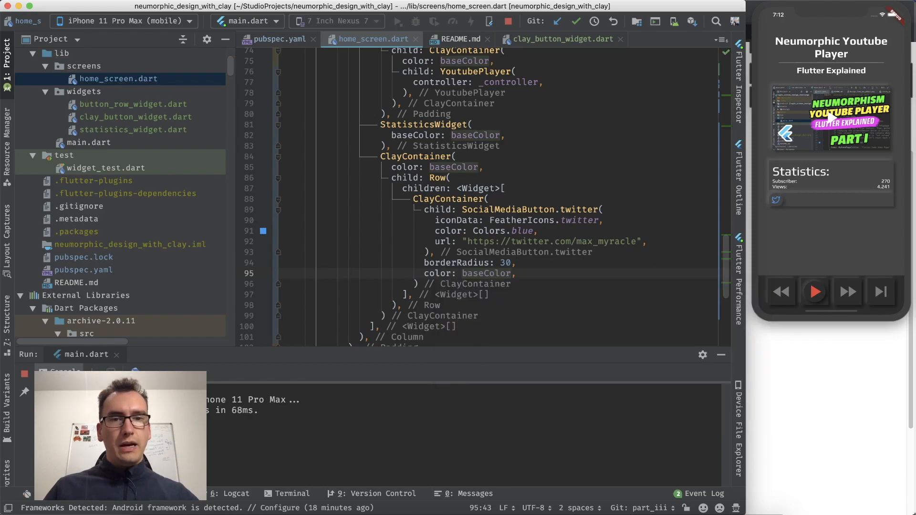
pyautogui.click(291, 198)
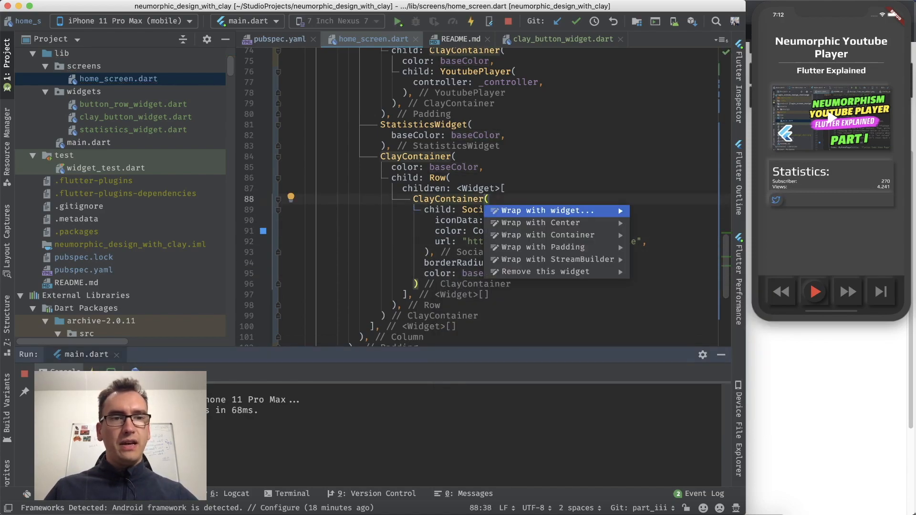
pyautogui.moveTo(545, 235)
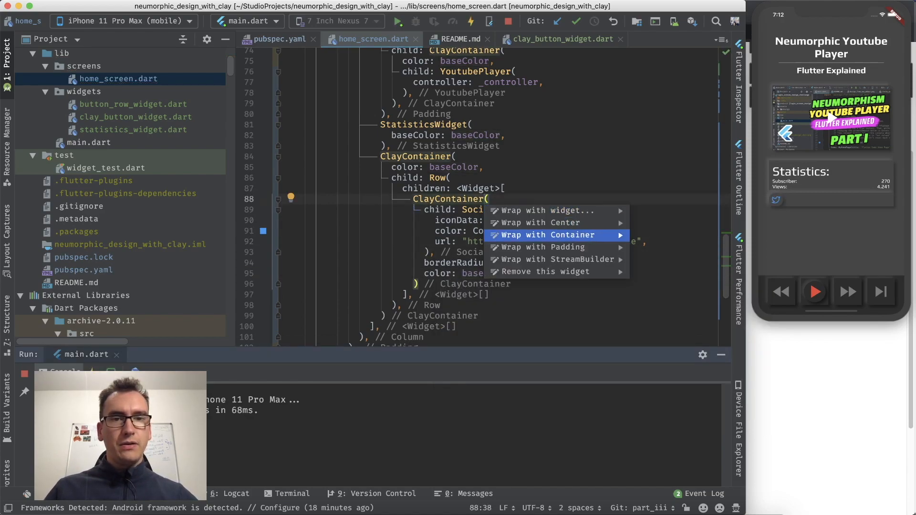
pyautogui.click(539, 246)
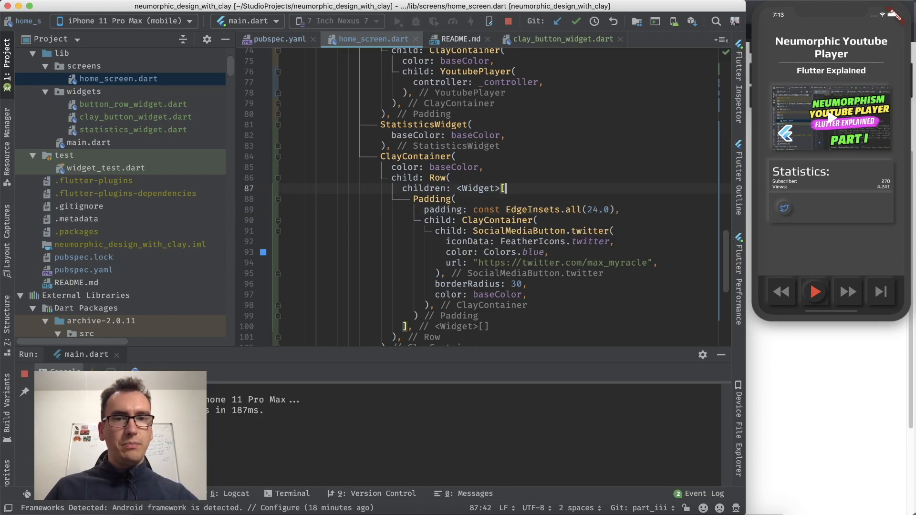
# Step: Centre the Row with MainAxisAlignment.center and select the padded Twitter block for duplication
pyautogui.write('mainAxisAlignment: MainAxisAlignment.center,')
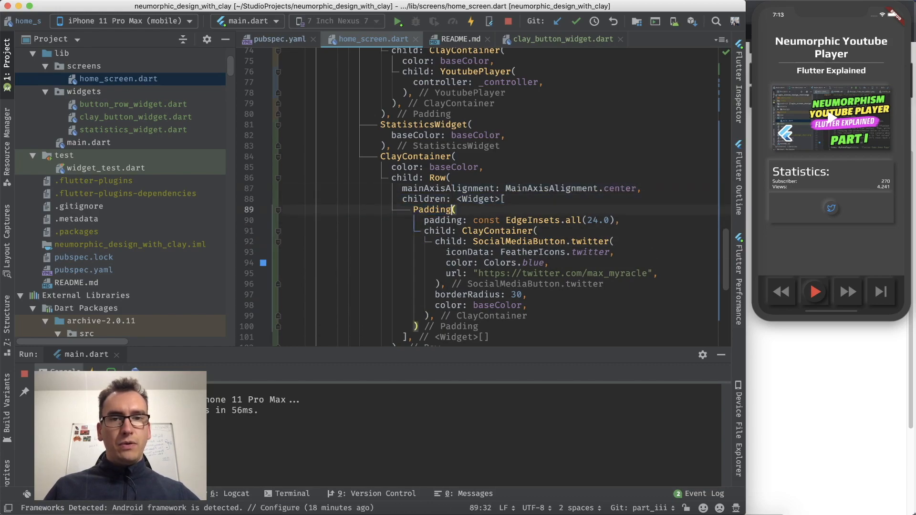
pyautogui.click(452, 305)
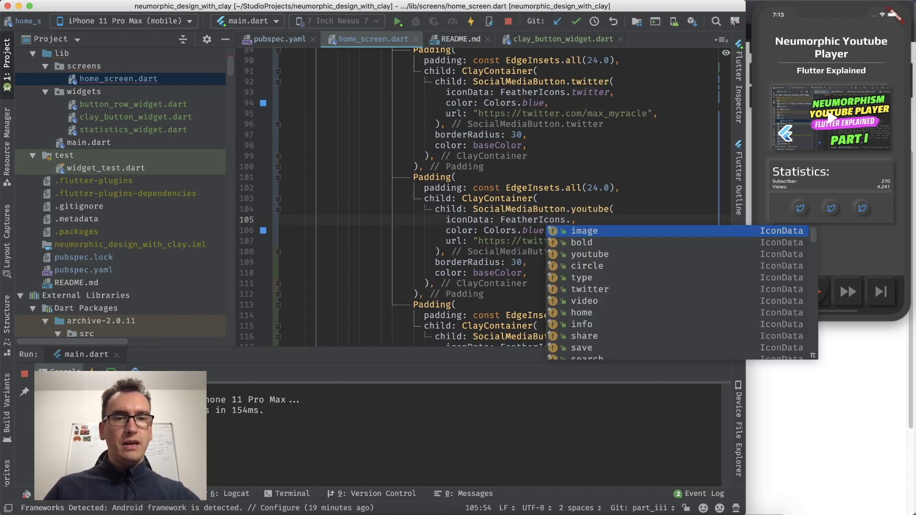
# Step: Give the second button the Feather YouTube icon and red color, then test it in the app
pyautogui.click(589, 253)
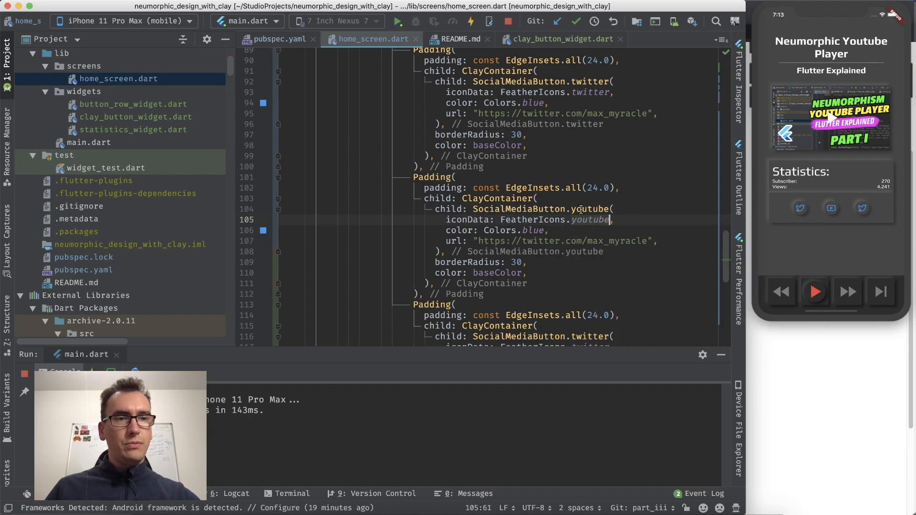
pyautogui.write('red')
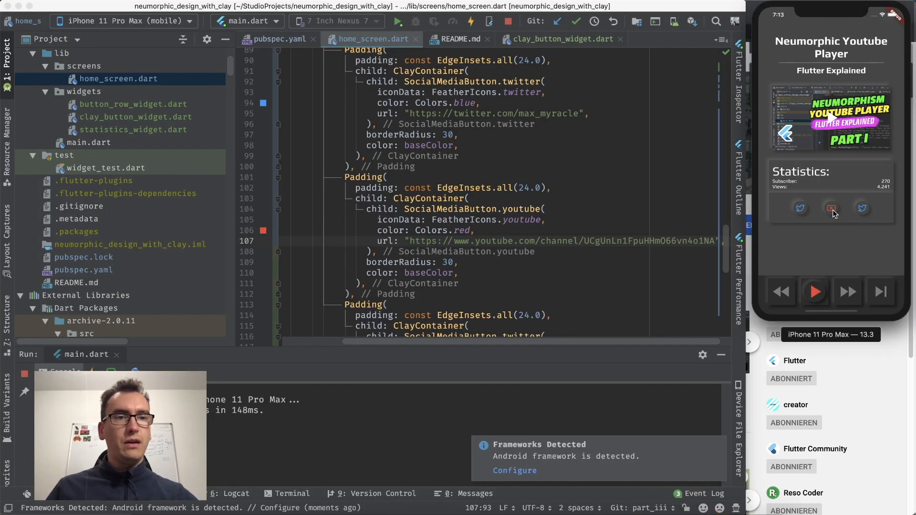
pyautogui.click(831, 208)
pyautogui.write('m')
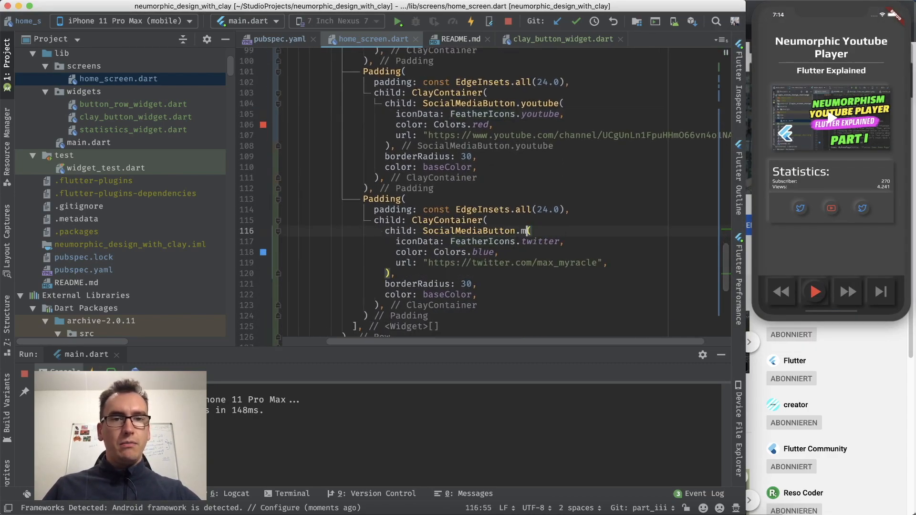
# Step: Turn the third button into SocialMediaButton.medium, drop its iconData line, and tap it in the app
pyautogui.write('edium')
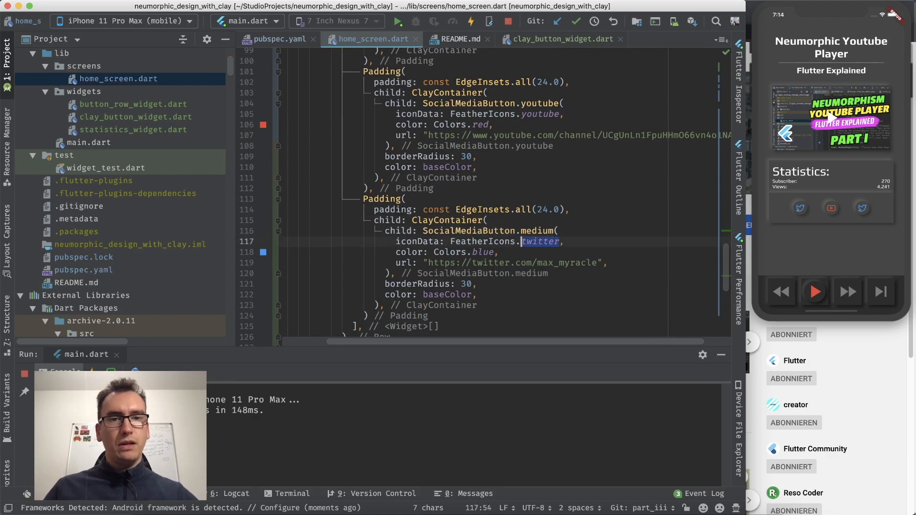
pyautogui.press('Backspace')
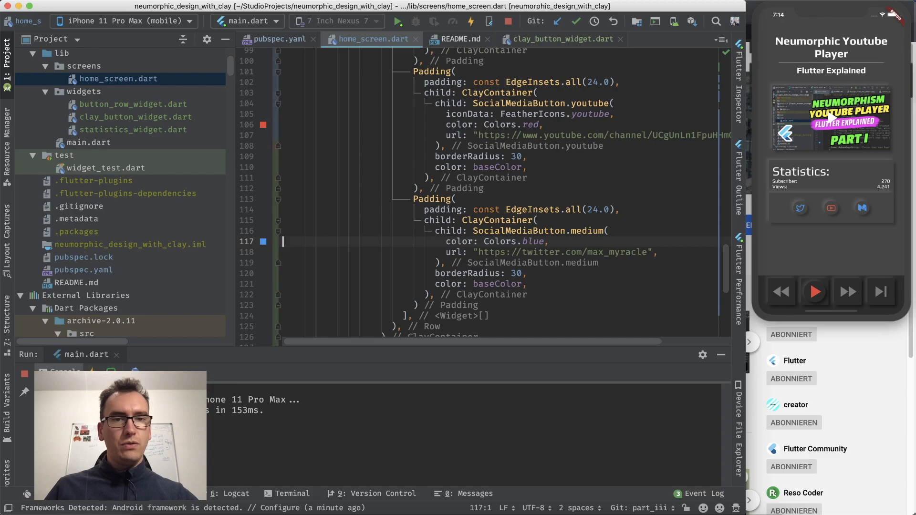
pyautogui.moveTo(866, 209)
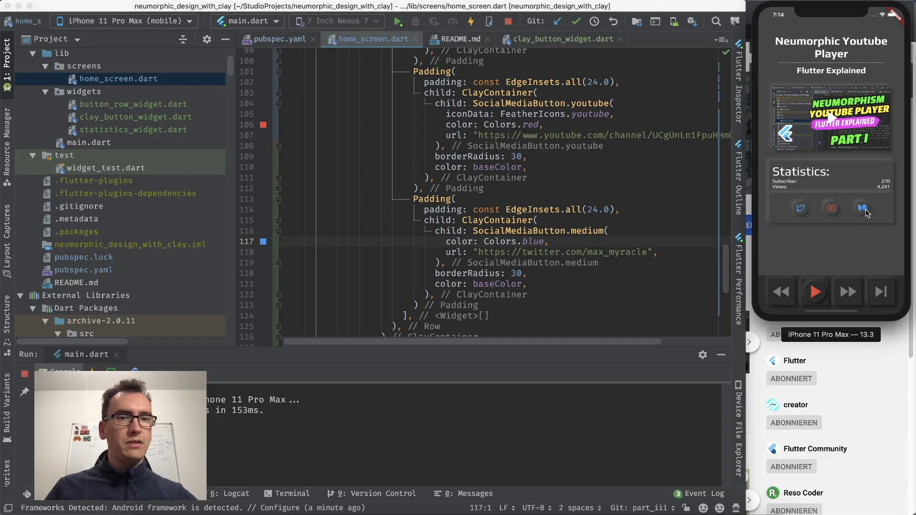
pyautogui.click(864, 208)
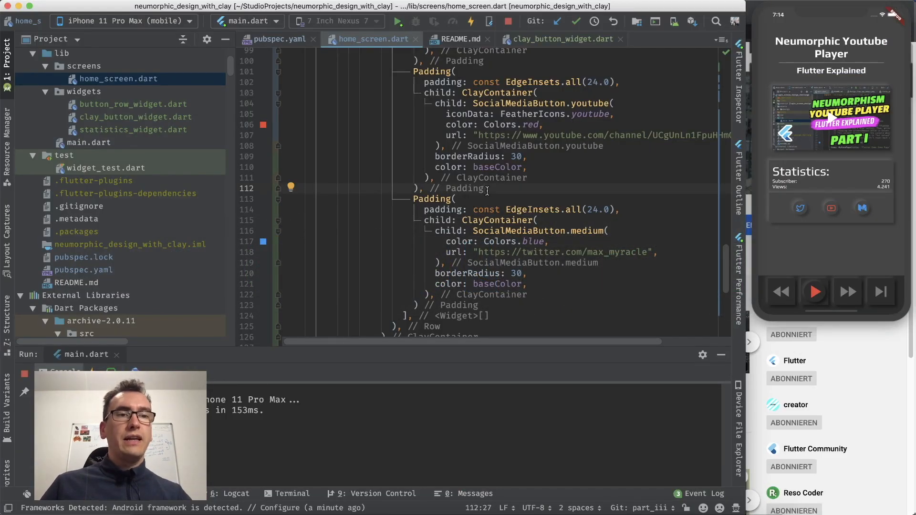
# Step: Insert a SizedBox with a height argument above the social buttons' ClayContainer
pyautogui.scroll(3)
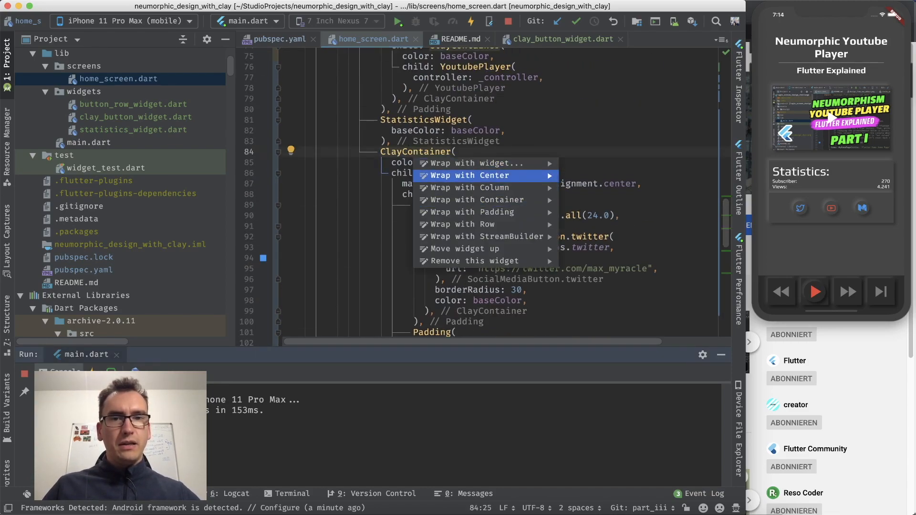
pyautogui.click(468, 212)
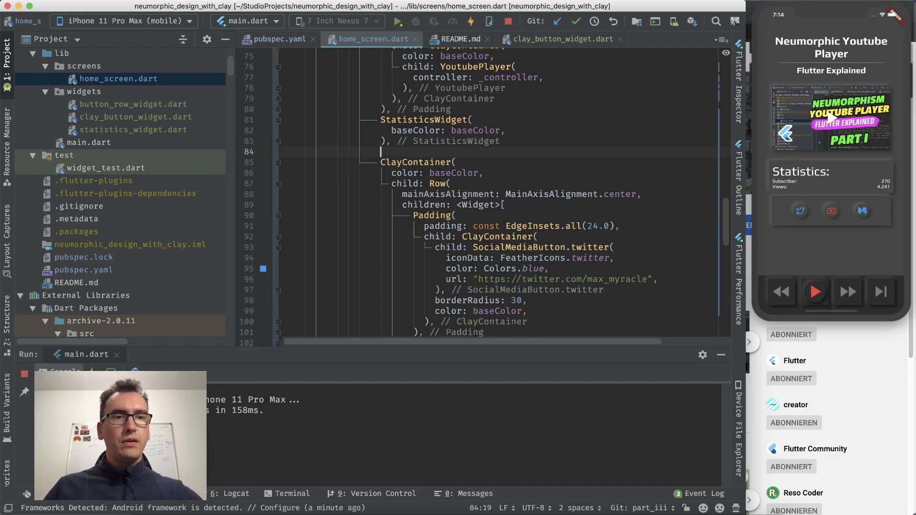
pyautogui.write('SizedBox(')
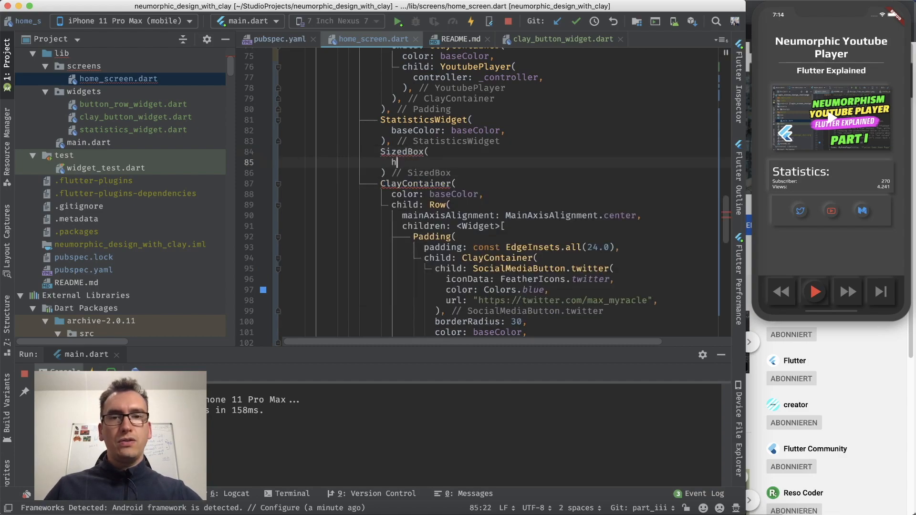
pyautogui.write('height')
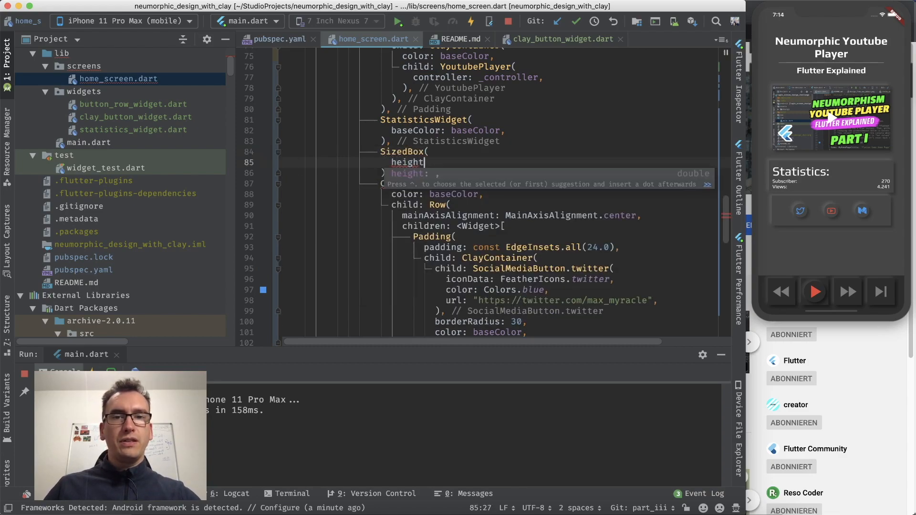